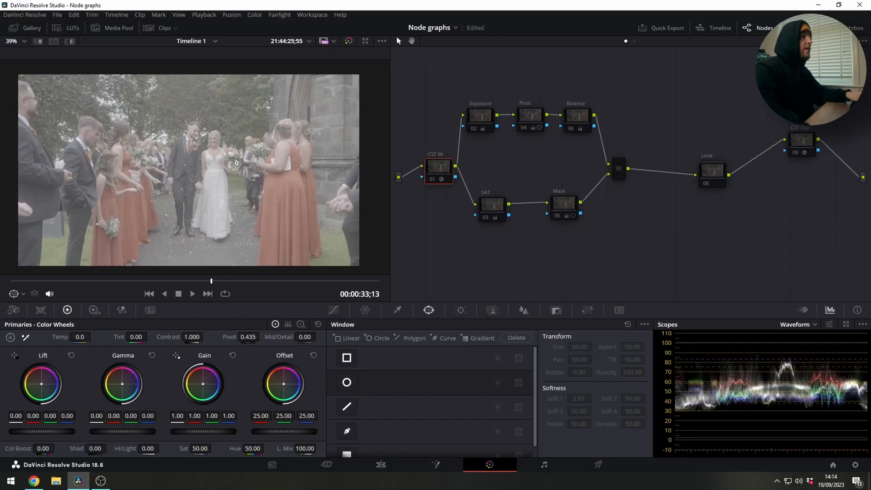
mouse_move(500, 143)
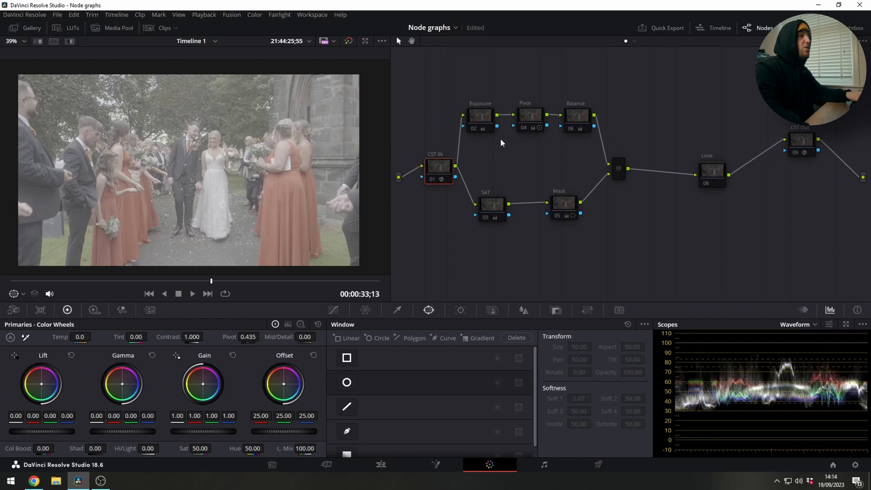
mouse_move(414, 151)
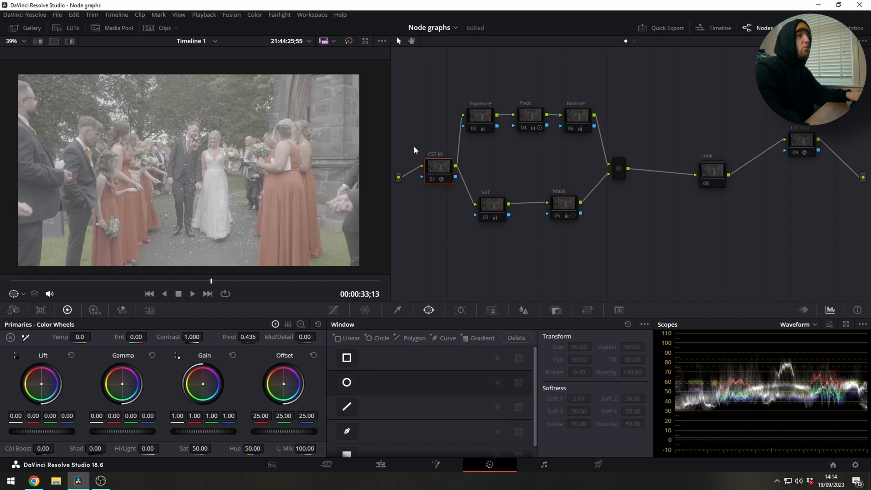
mouse_move(723, 234)
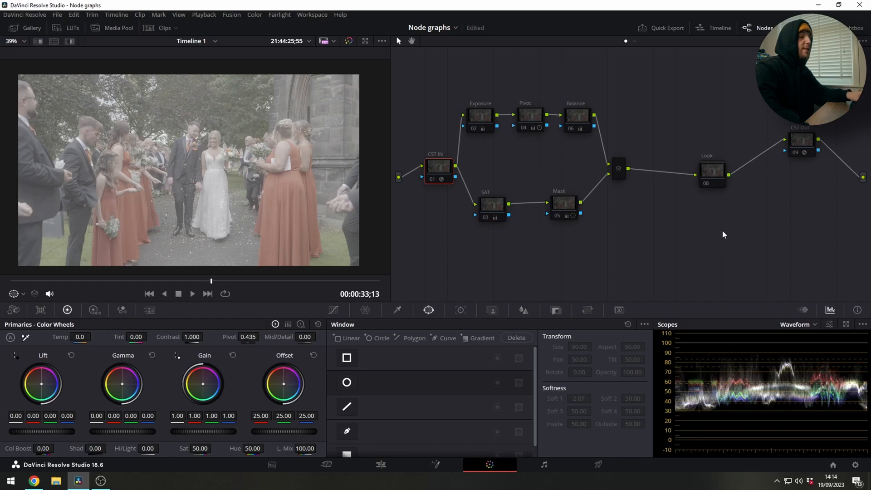
mouse_move(856, 468)
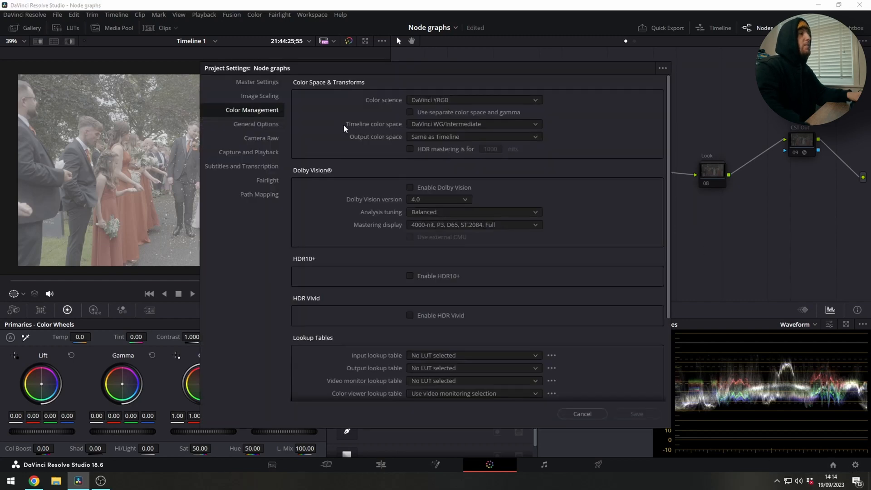
mouse_move(417, 128)
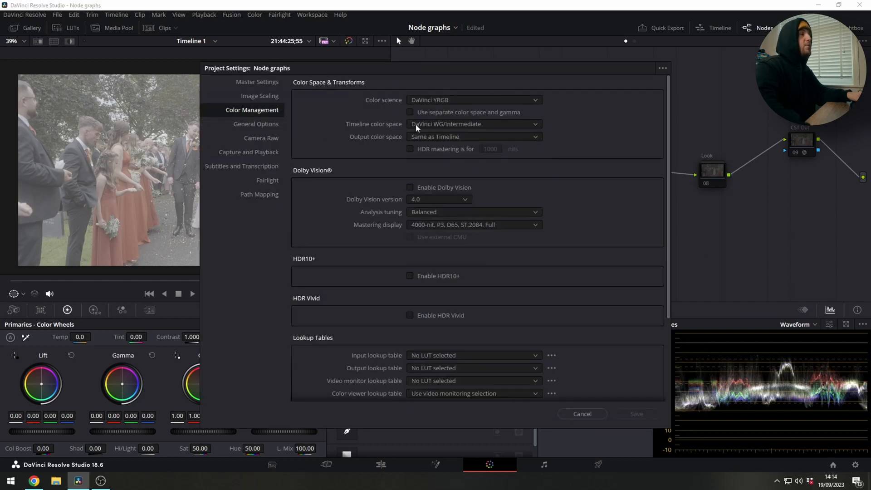
mouse_move(581, 413)
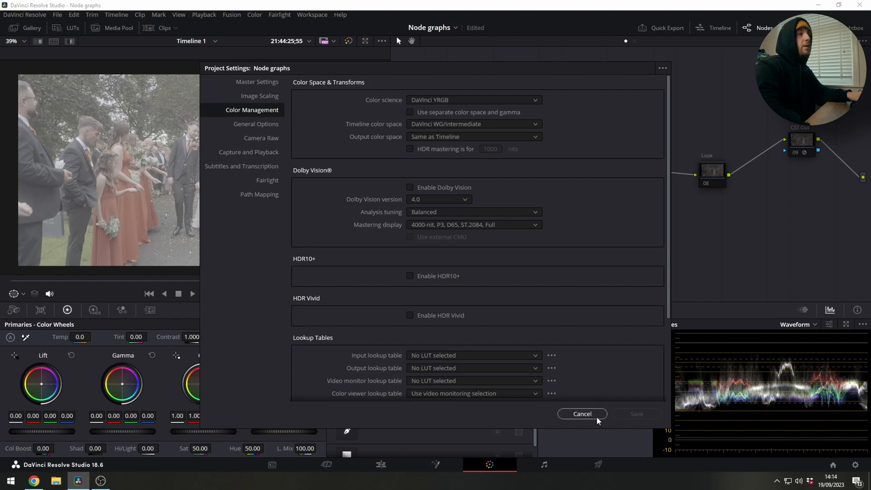
Enable the CST IN node and review Color Management in Project Settings, cancelling without changes.
click(581, 414)
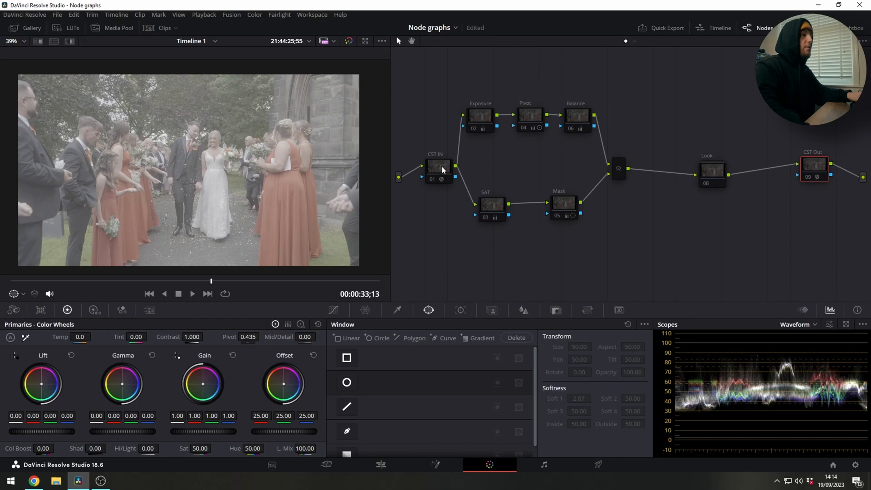
click(437, 166)
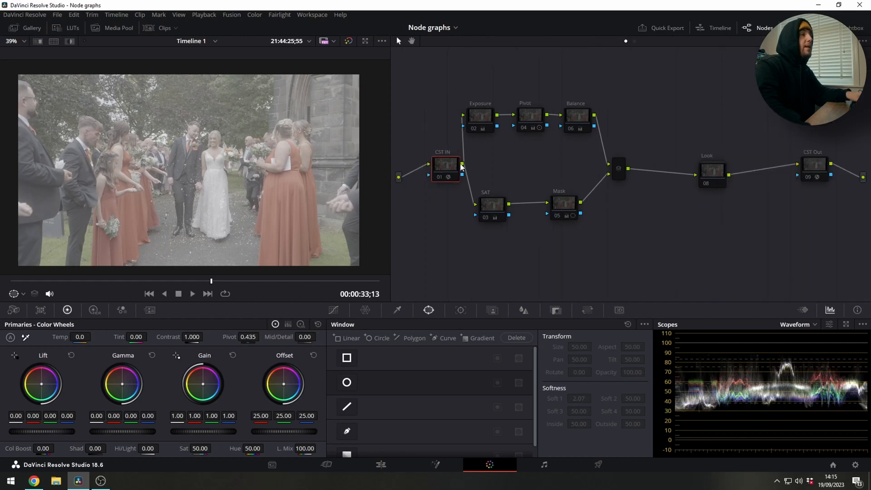
click(447, 178)
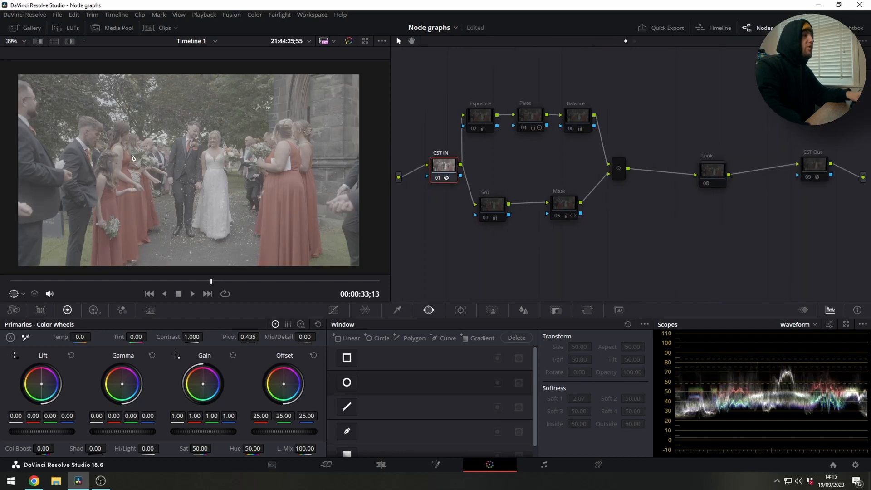
click(814, 164)
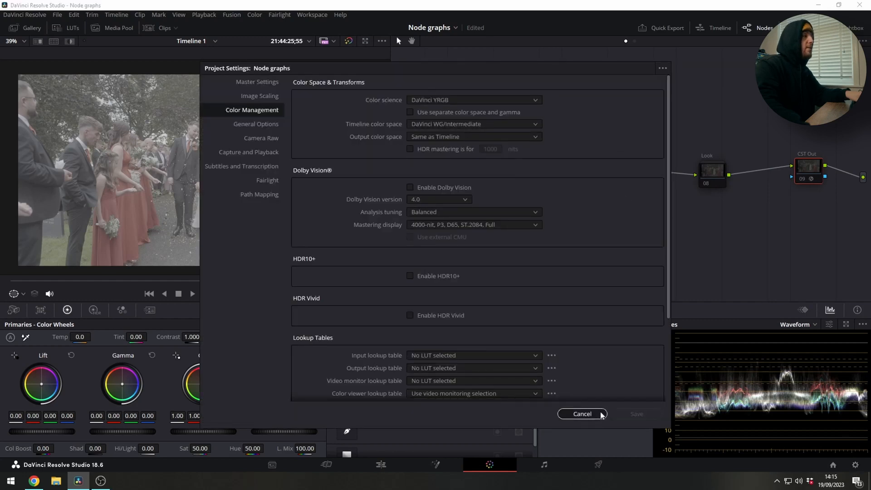
click(581, 413)
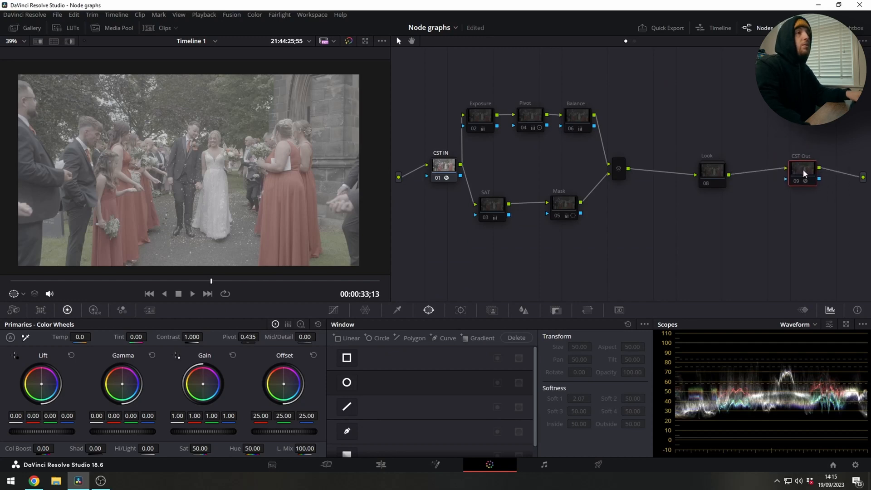
Enable the CST Out node so the clip gains normal contrast and saturated colour.
click(801, 169)
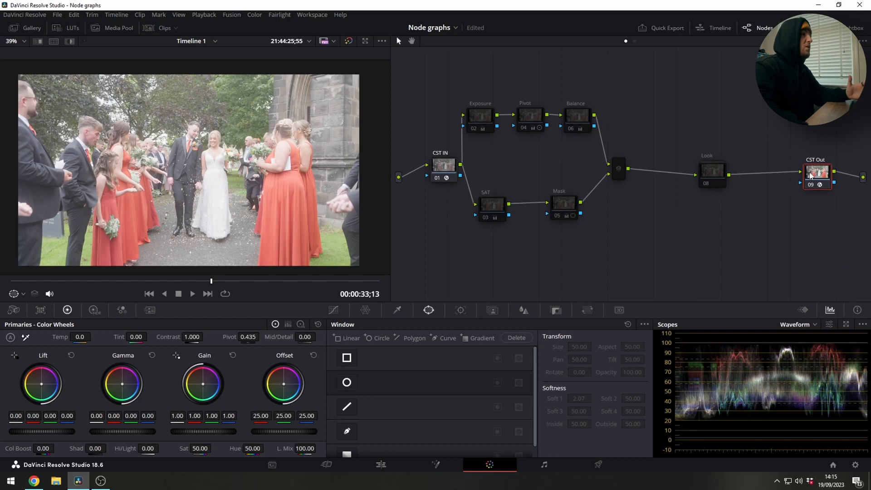
mouse_move(816, 173)
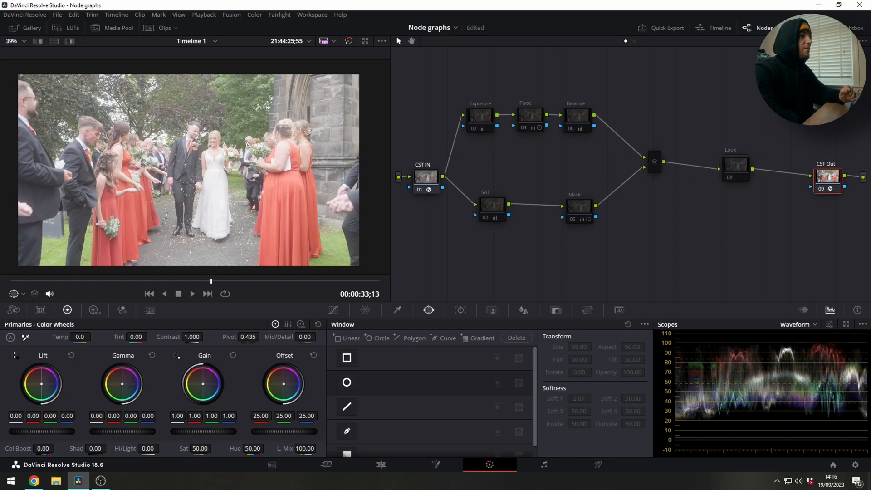
mouse_move(108, 199)
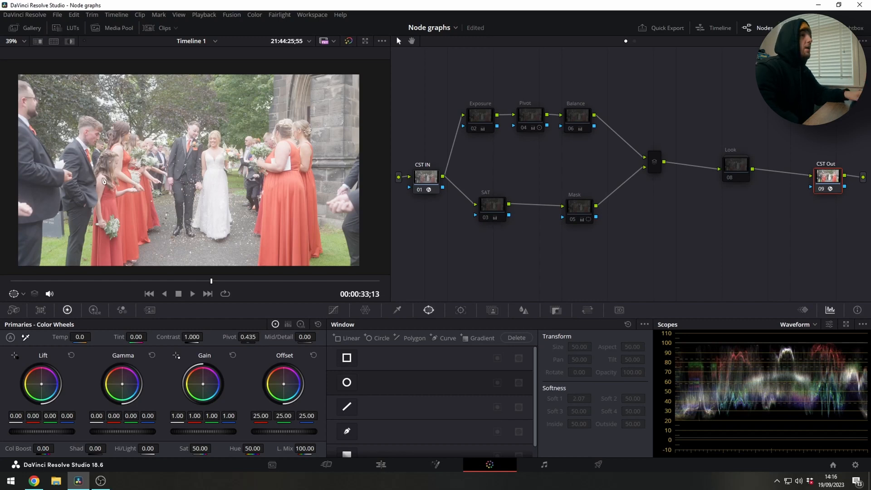
Select and enable the Look node so its look is applied to the wedding clip.
click(735, 173)
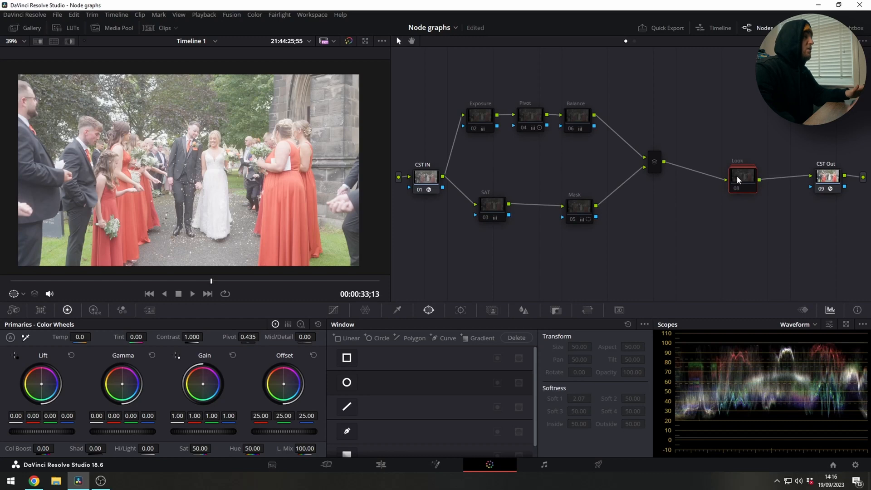
mouse_move(743, 177)
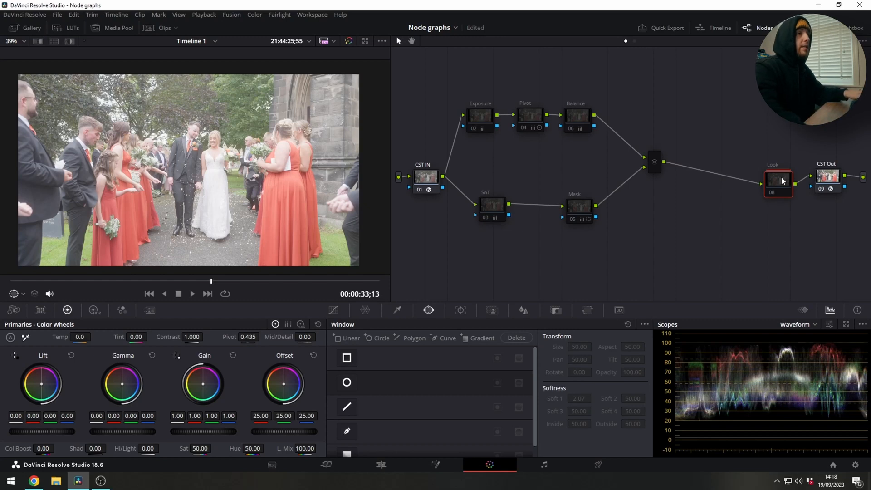
click(775, 179)
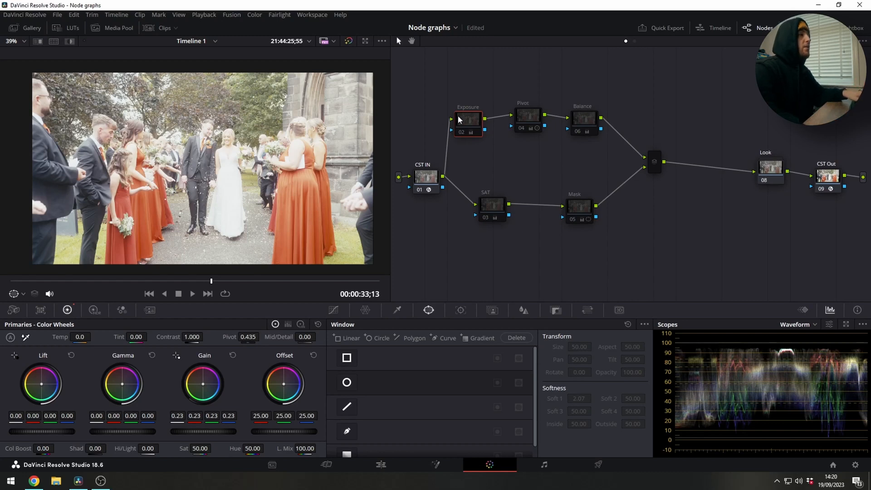
mouse_move(463, 123)
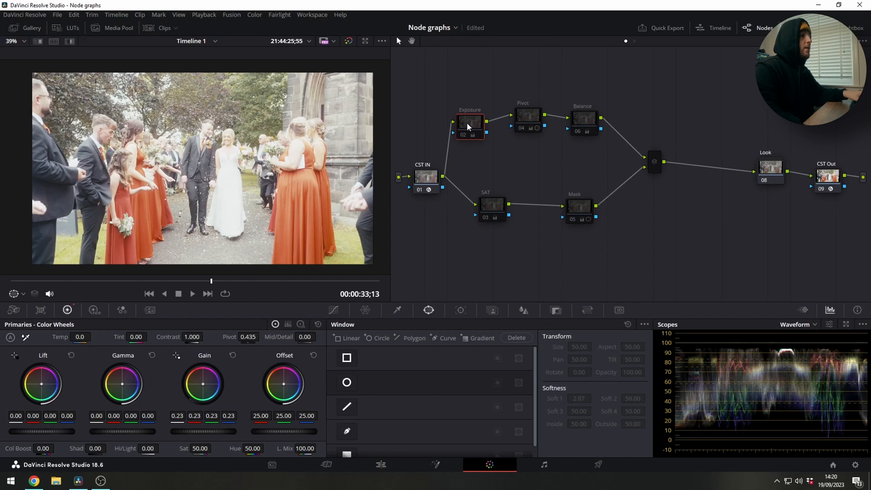
Enable the Exposure node from its context menu, bringing its 0.23 gain into the grade.
right_click(469, 121)
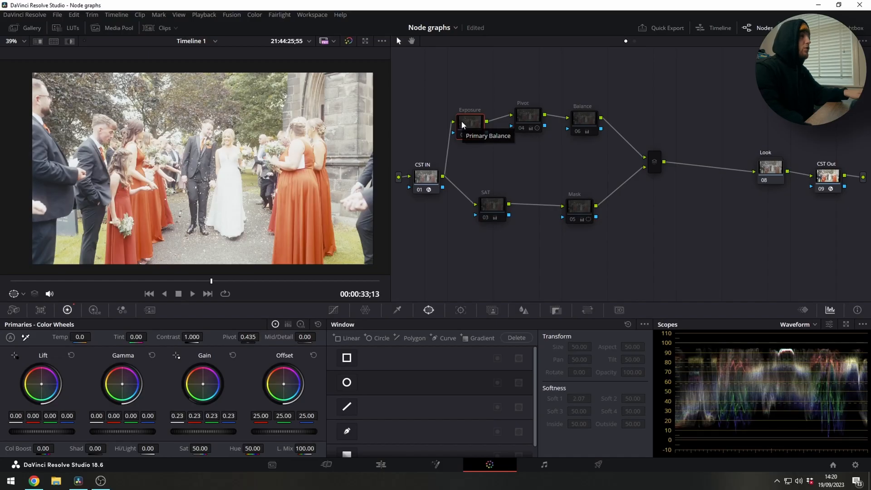
click(469, 120)
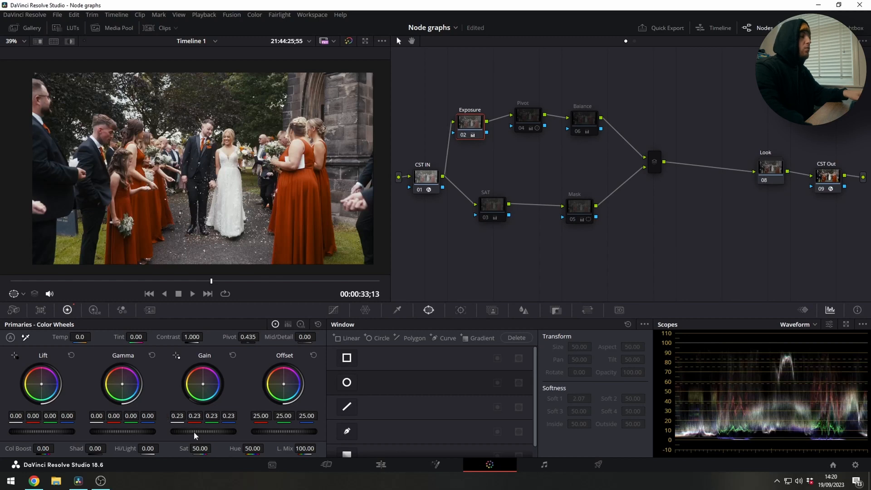
mouse_move(166, 190)
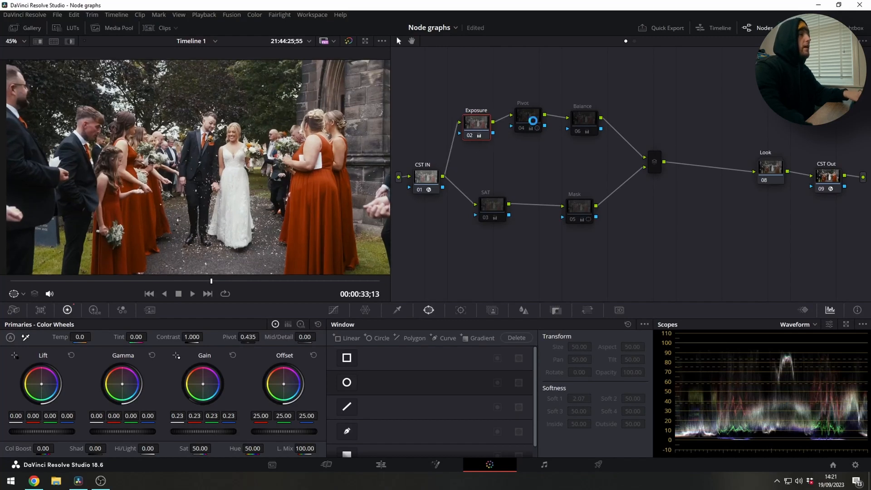
Enable the Pivot node to add its contrast adjustment to the clip.
click(526, 118)
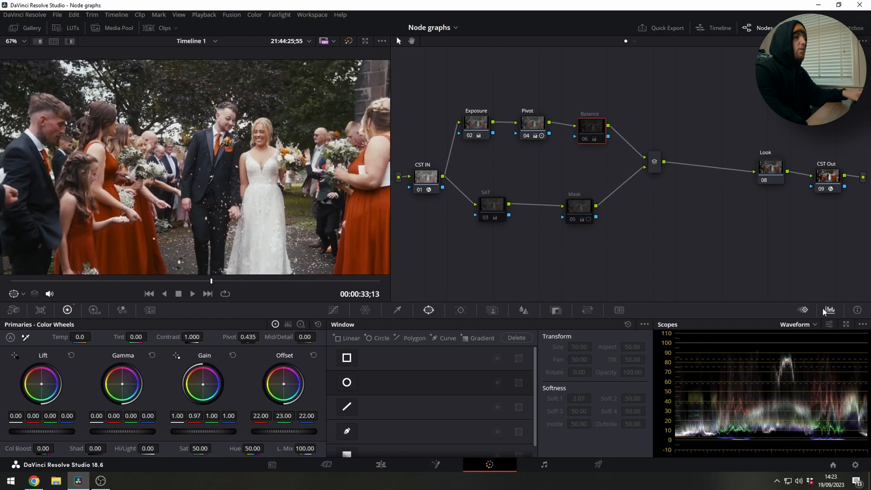
Expand the scopes and enable the Balance node to warm the clip's colour balance.
click(798, 180)
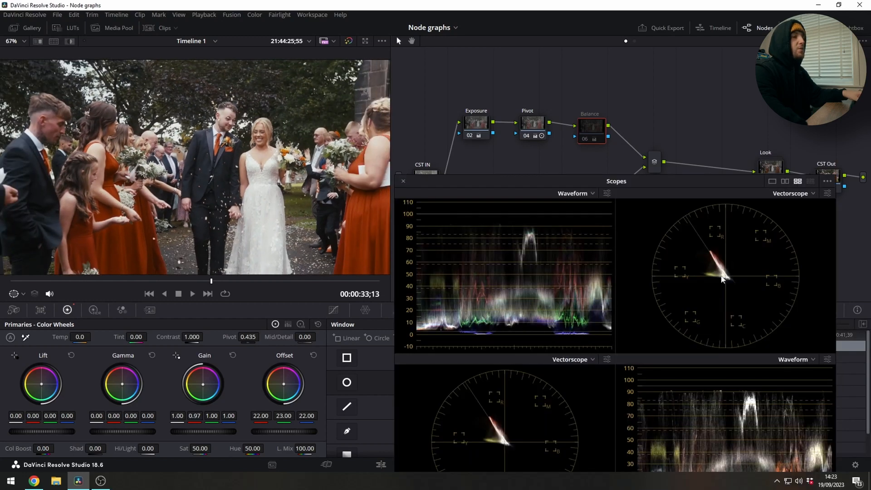
mouse_move(711, 280)
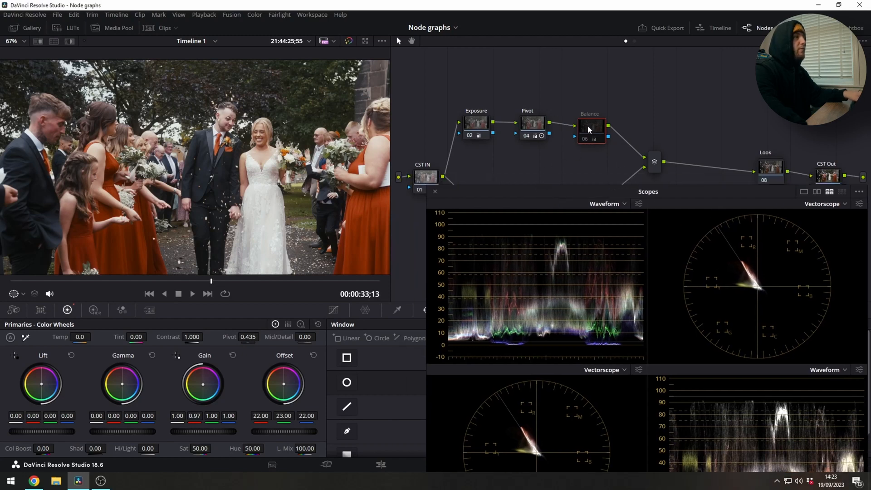
click(590, 123)
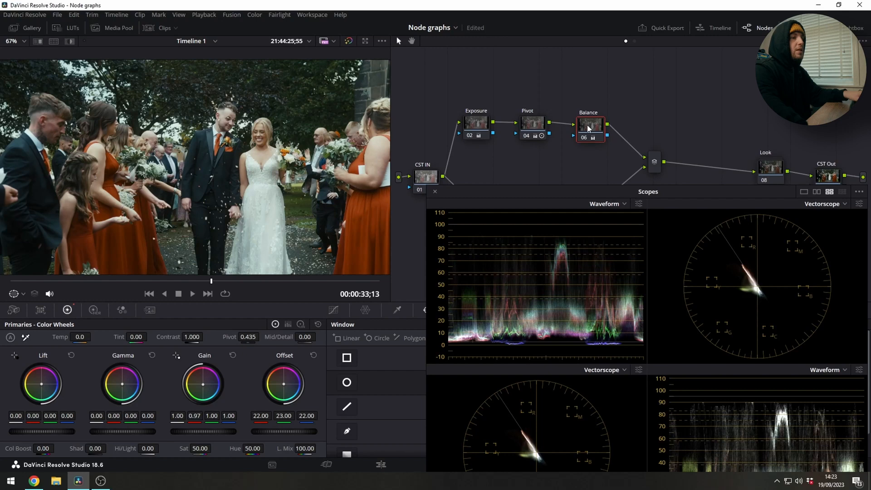
mouse_move(765, 289)
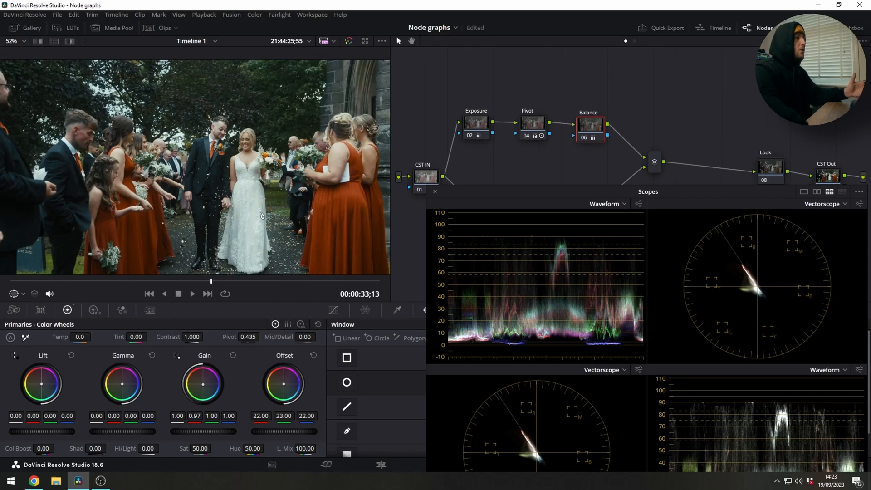
mouse_move(307, 202)
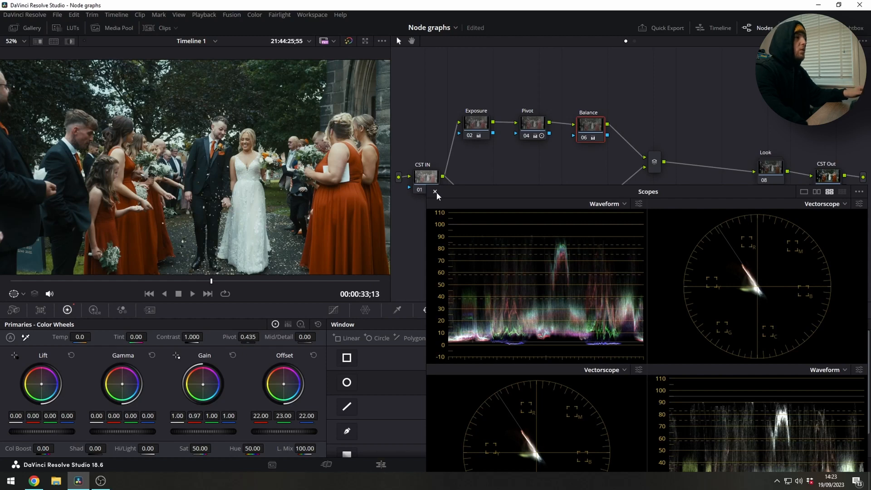
Close the scopes, browse the SAT node's Color Space menu, and group node branches in underlay boxes.
click(435, 192)
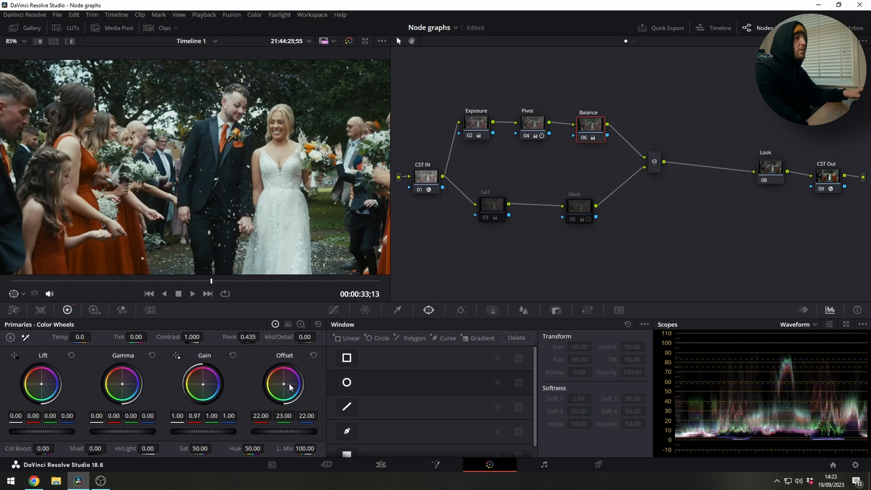
mouse_move(289, 392)
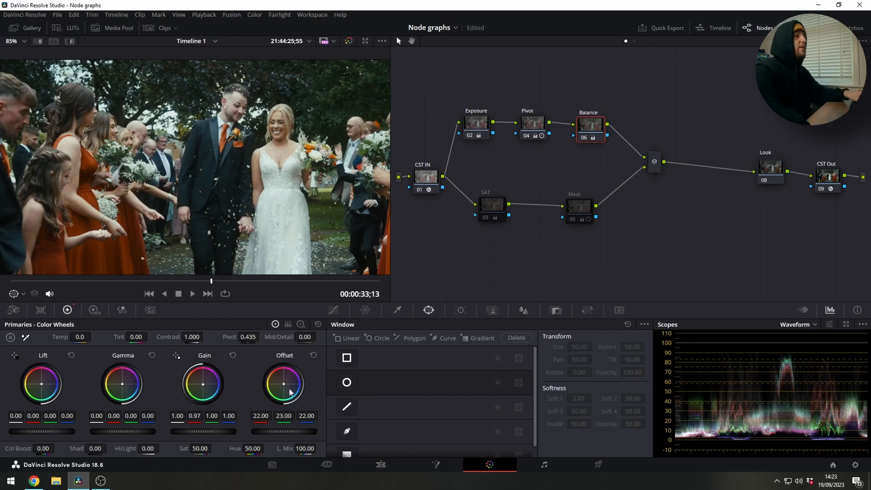
click(491, 204)
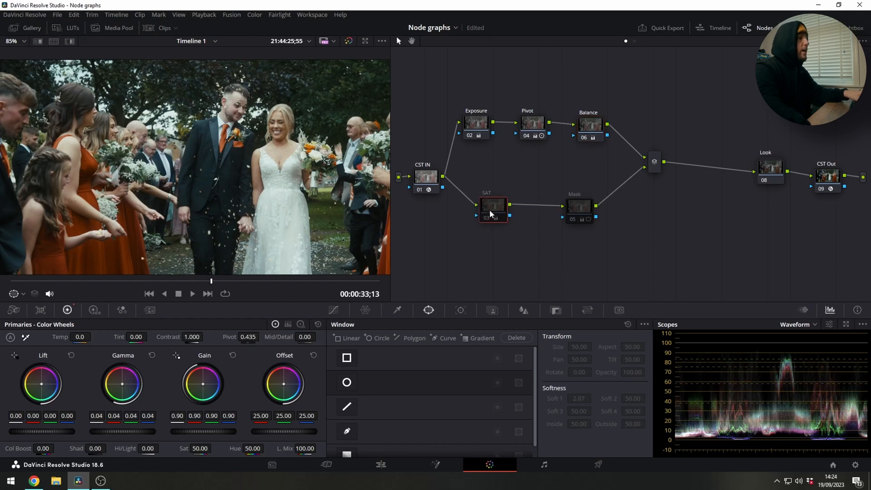
right_click(492, 206)
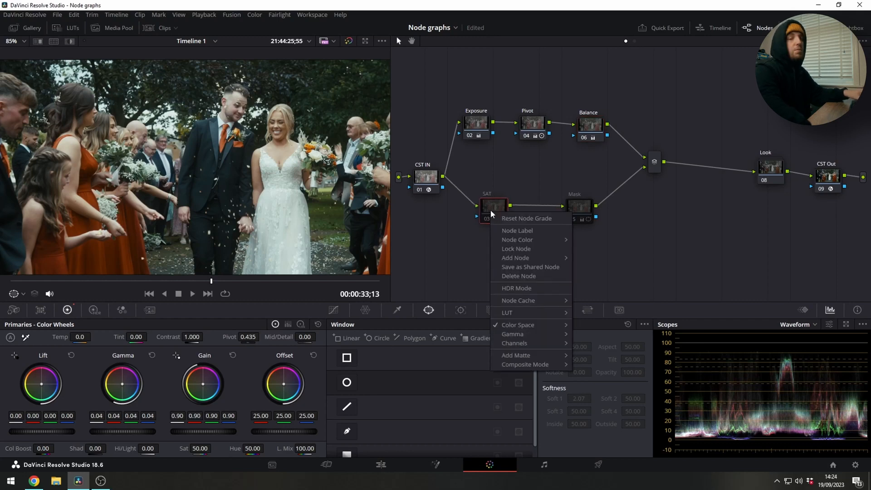
click(518, 325)
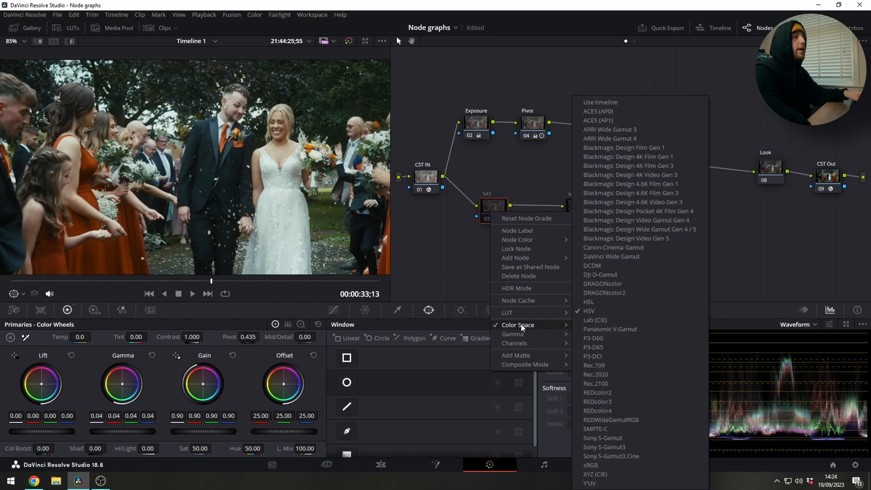
mouse_move(545, 330)
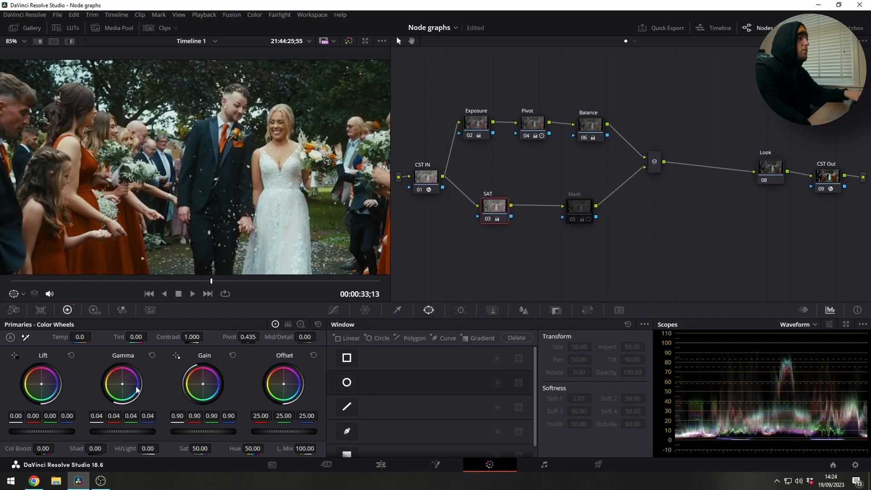
click(8, 41)
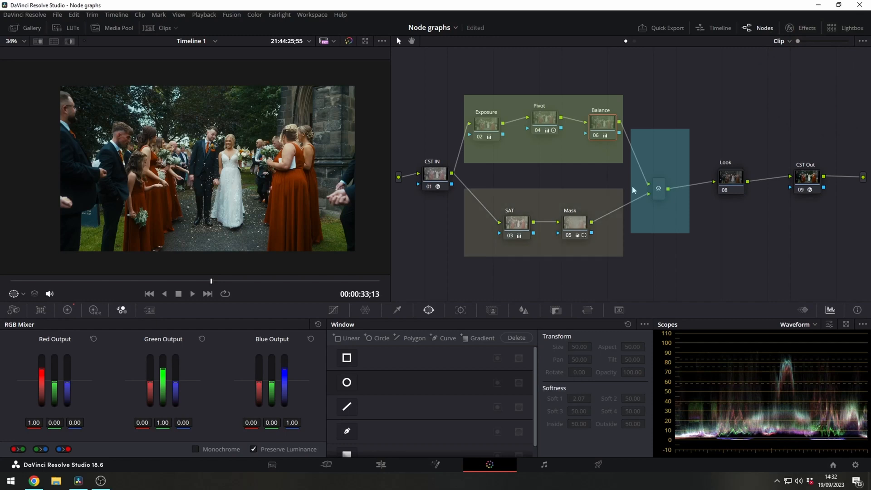
Adjust the underlays around the SAT and Look nodes, then remove every underlay from the node tree.
click(515, 224)
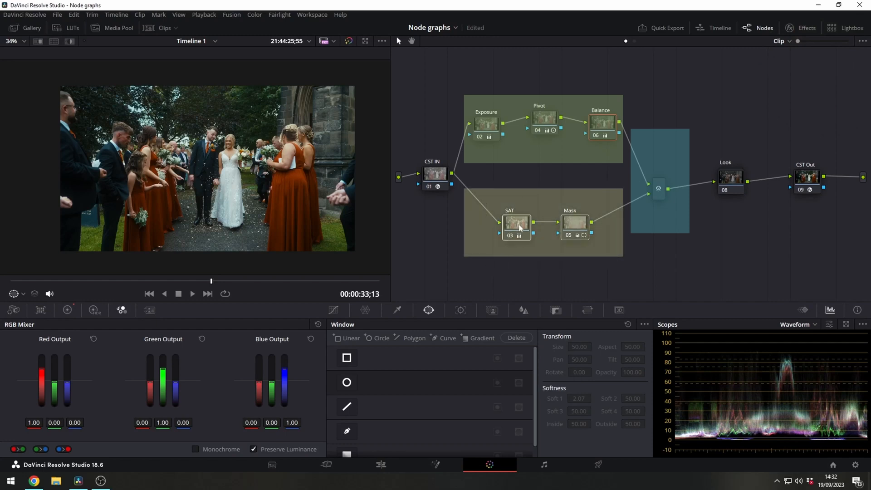
click(515, 227)
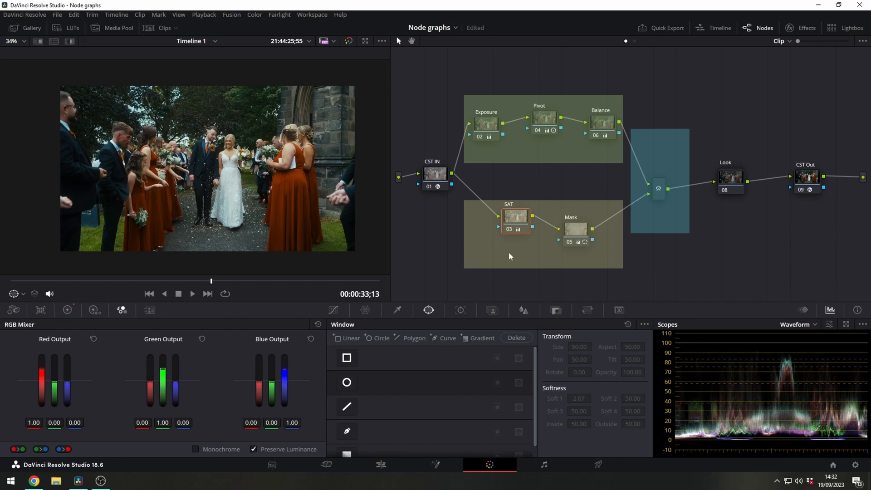
click(67, 310)
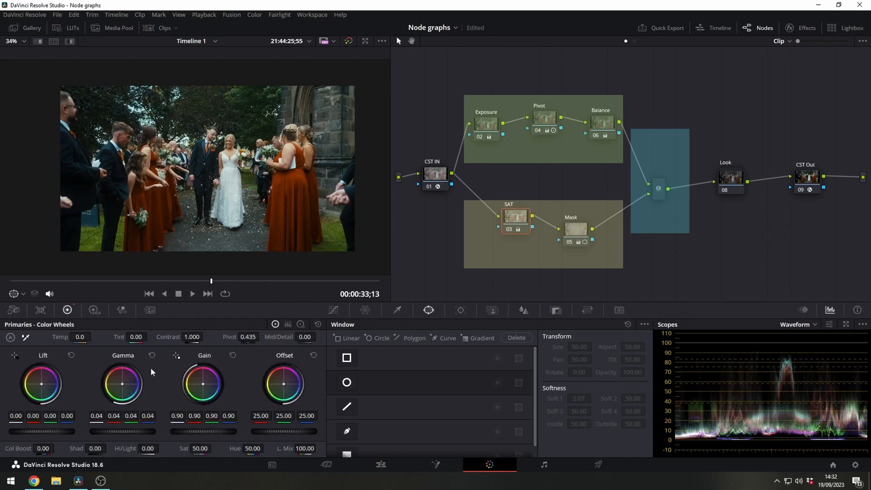
mouse_move(524, 266)
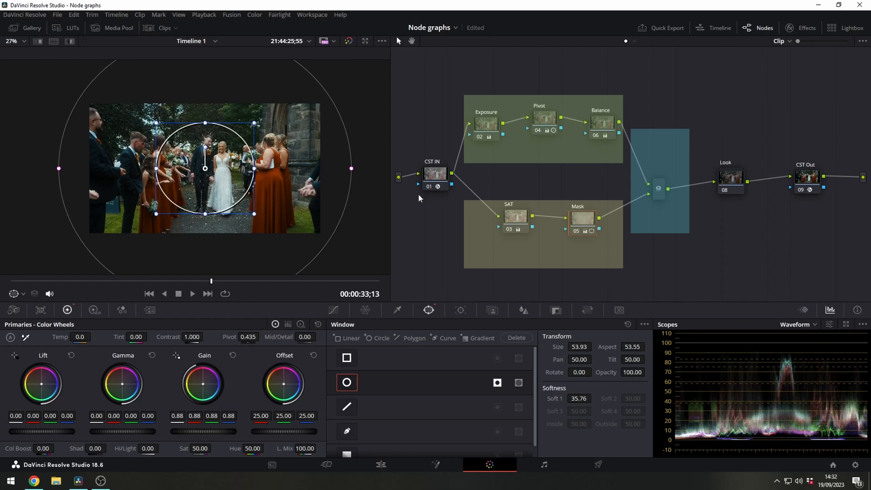
click(663, 187)
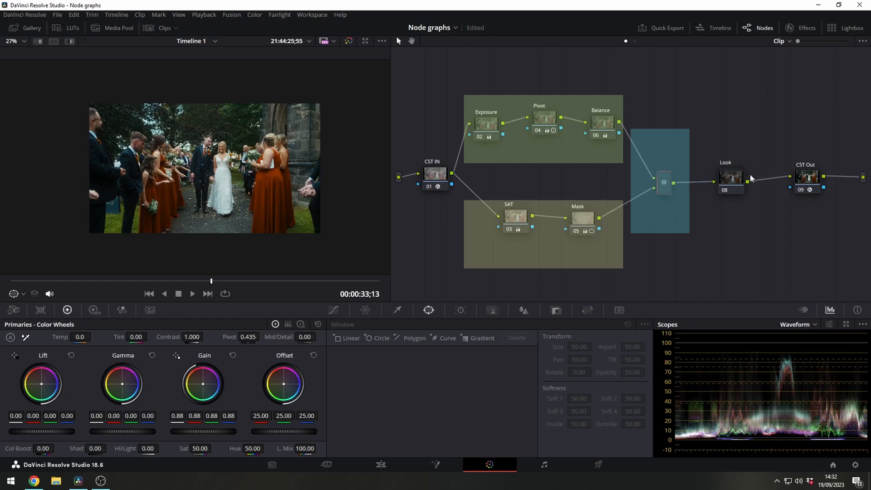
click(734, 178)
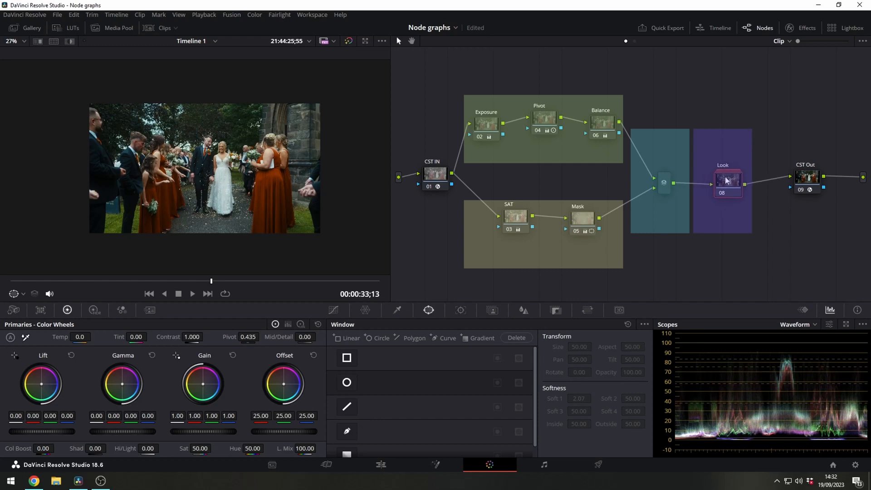
double_click(728, 180)
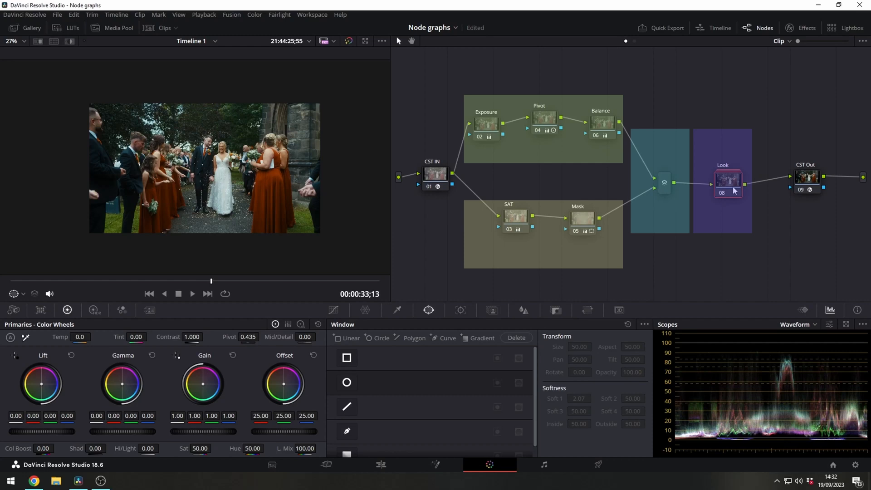
click(812, 177)
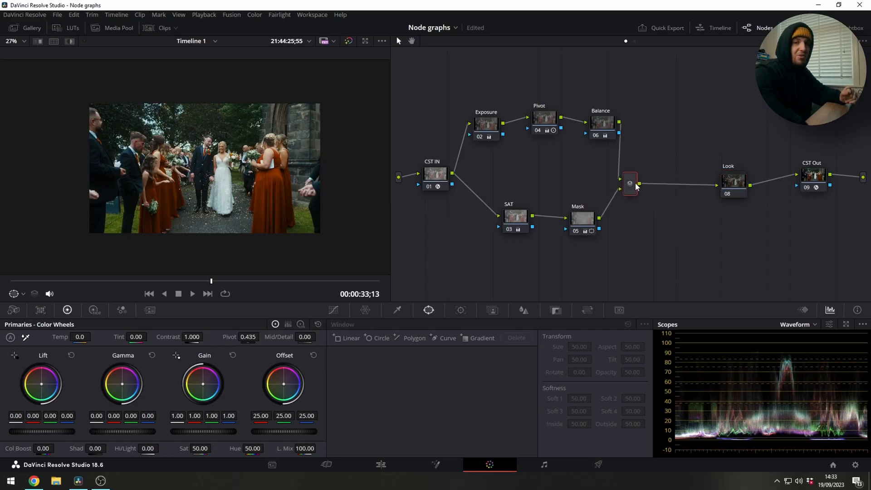
mouse_move(629, 184)
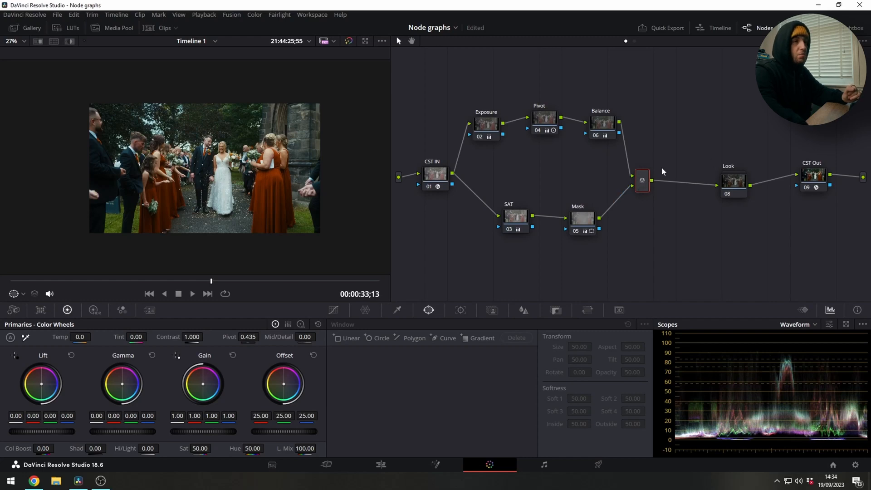
mouse_move(637, 195)
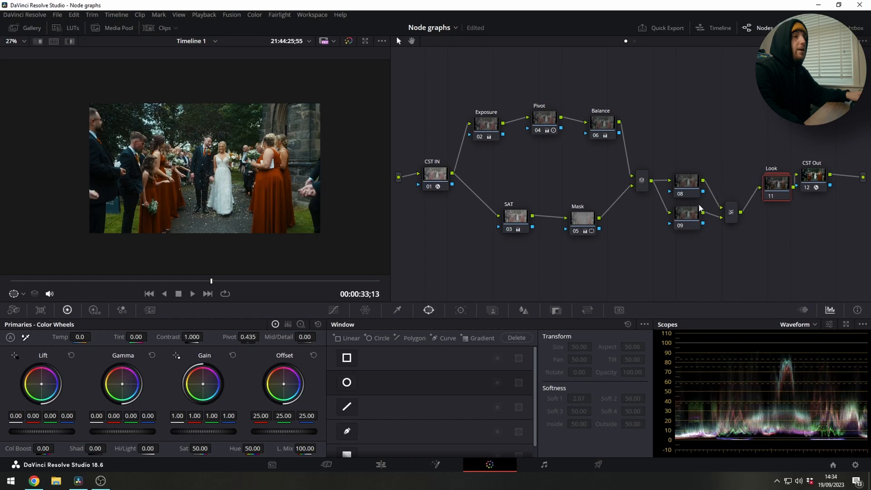
Add a layer mixer fed by new nodes 08 and 09 ahead of the Look node and inspect each.
click(729, 199)
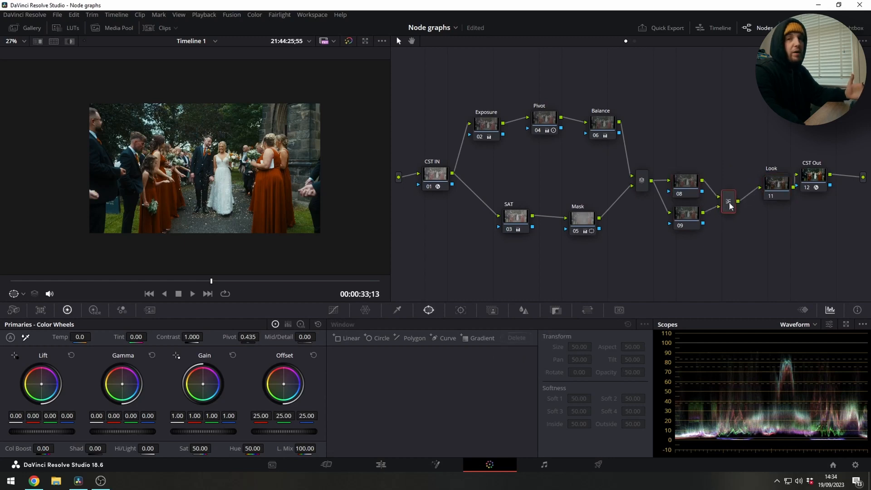
mouse_move(728, 199)
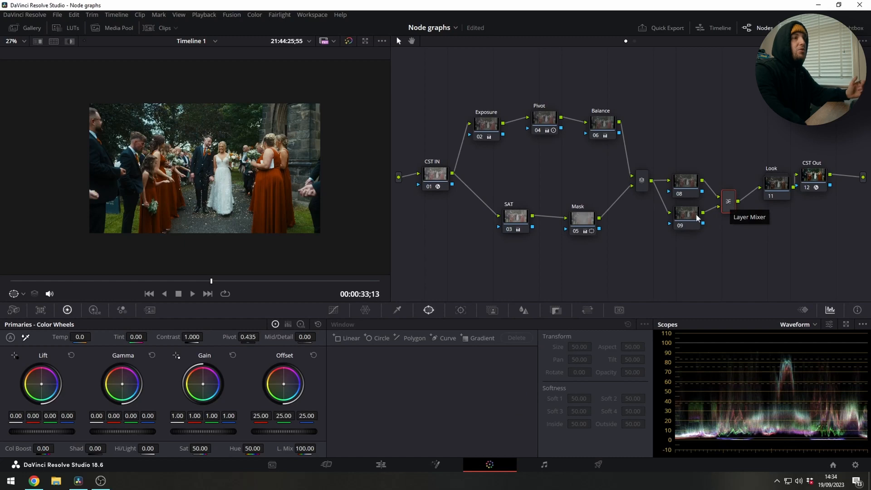
click(686, 211)
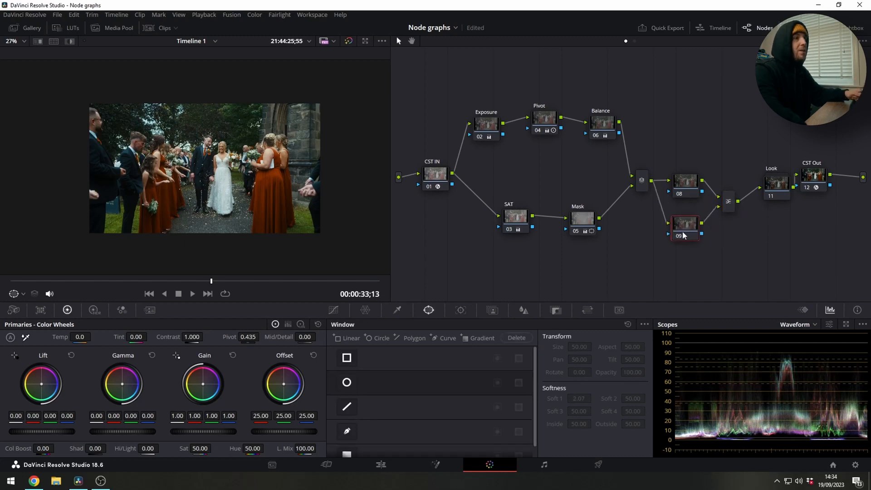
click(683, 177)
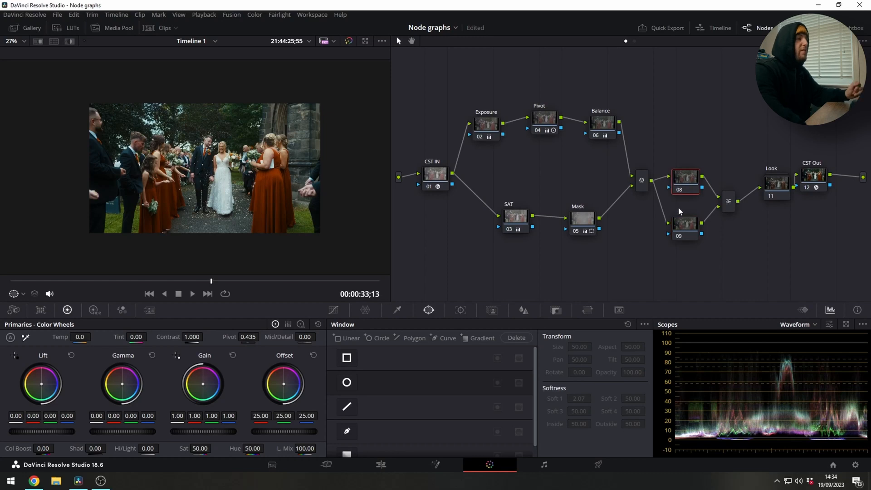
click(685, 224)
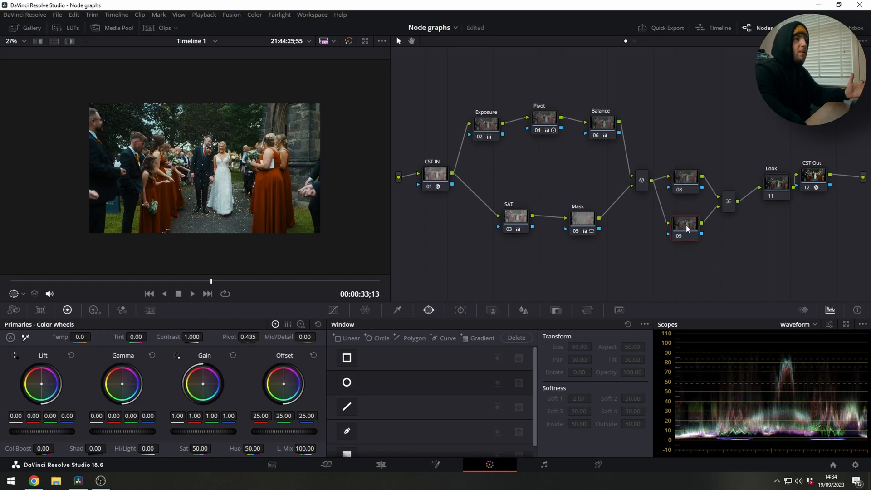
mouse_move(685, 228)
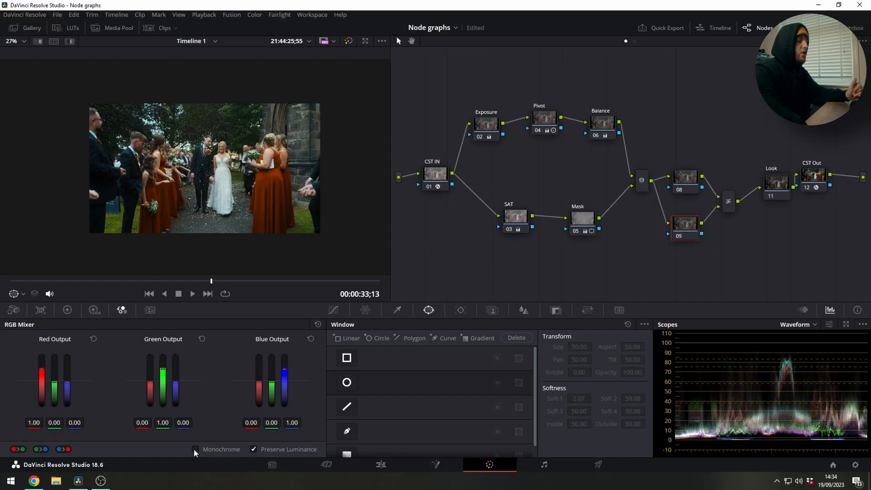
Tick Monochrome in node 09's RGB Mixer so the clip turns black and white.
click(195, 449)
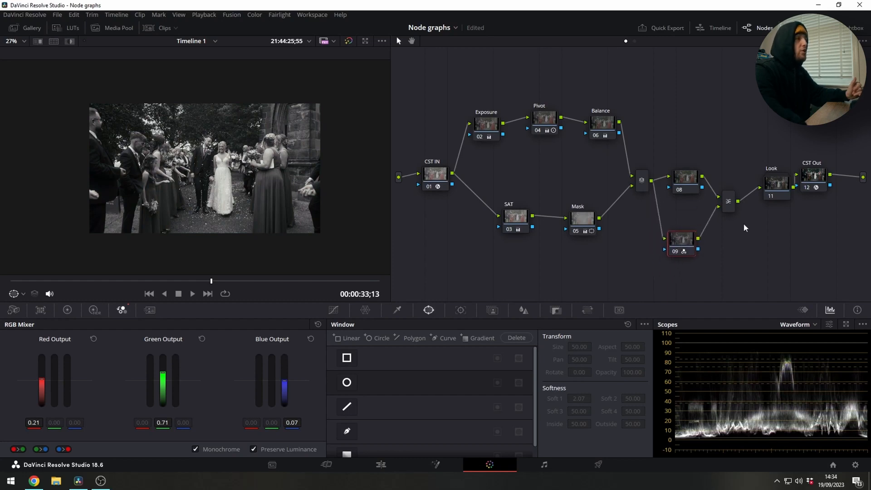
mouse_move(756, 186)
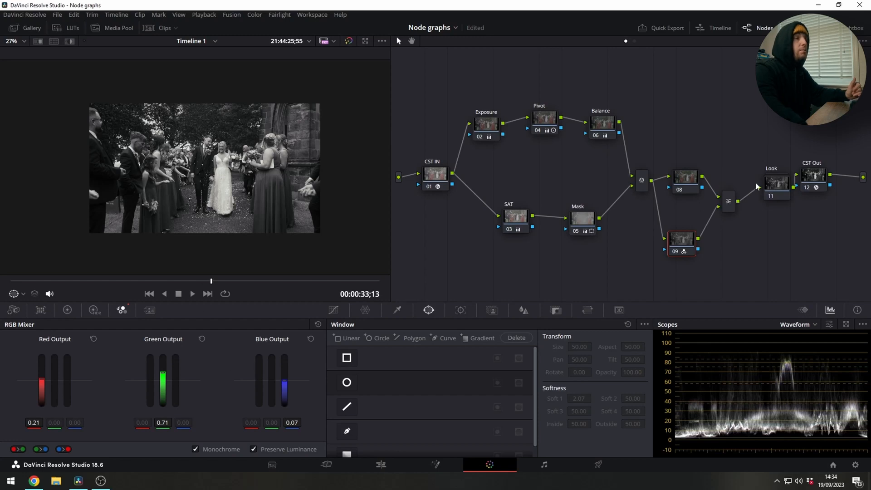
click(728, 200)
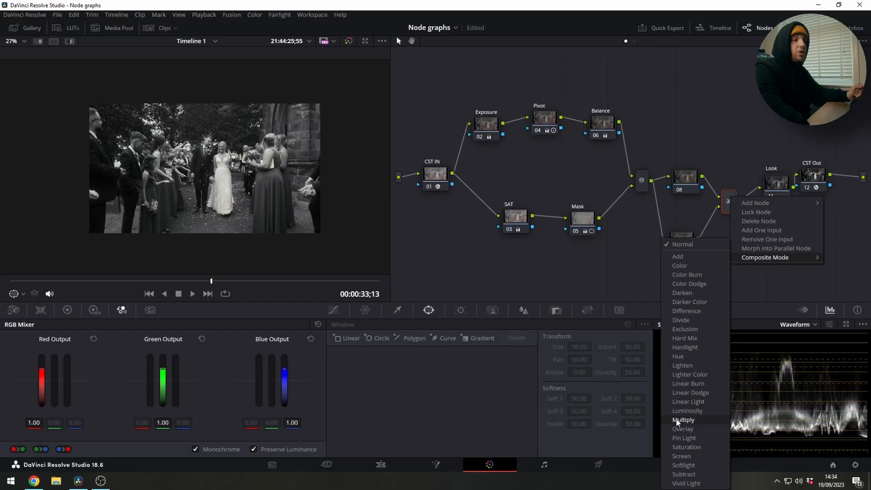
Composite node 09 in Multiply with RGB mix Red 2.00, Green 1.43, Blue -0.50.
click(683, 419)
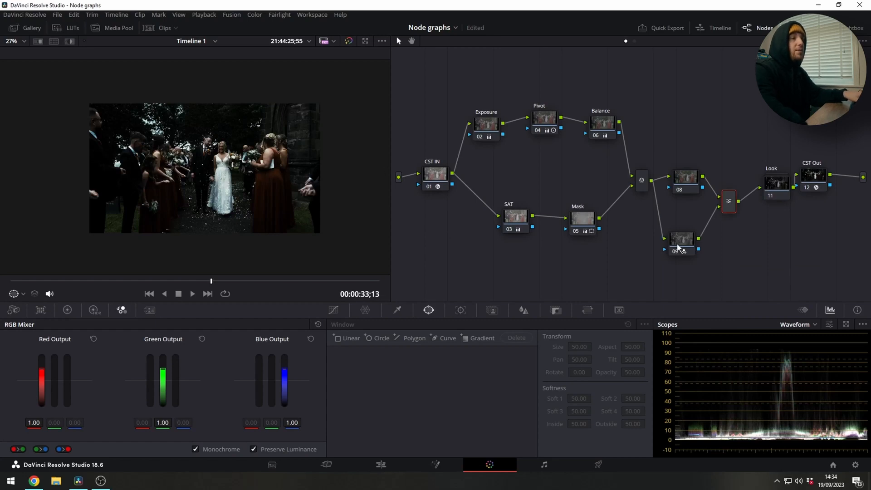
click(681, 238)
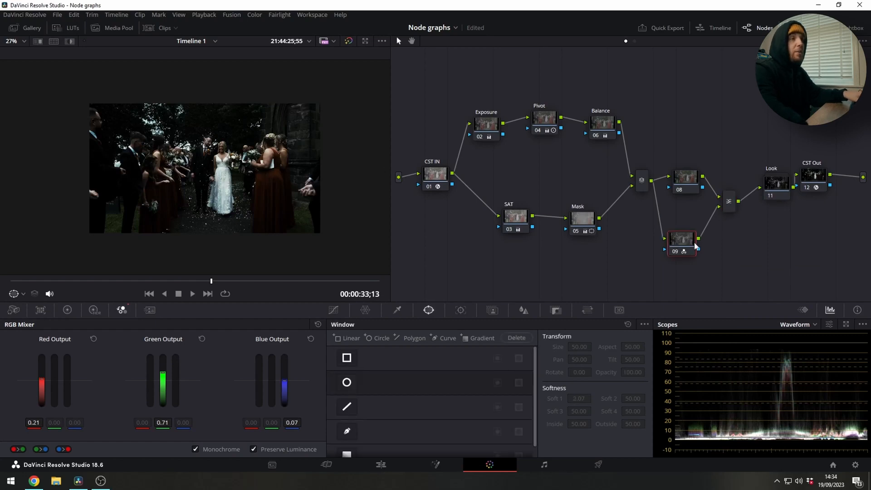
click(686, 178)
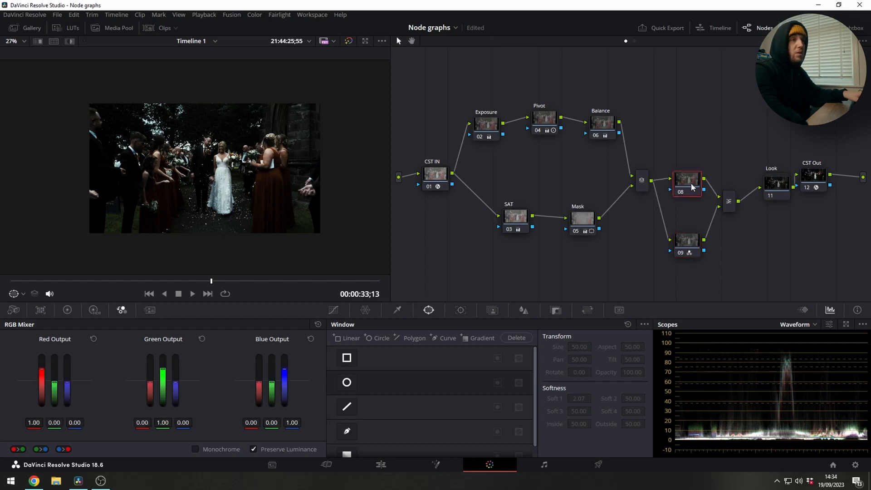
click(685, 239)
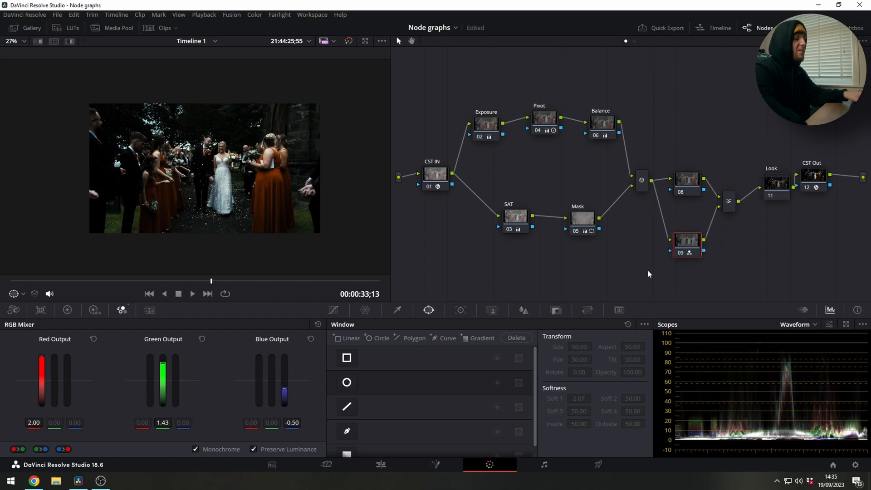
mouse_move(675, 239)
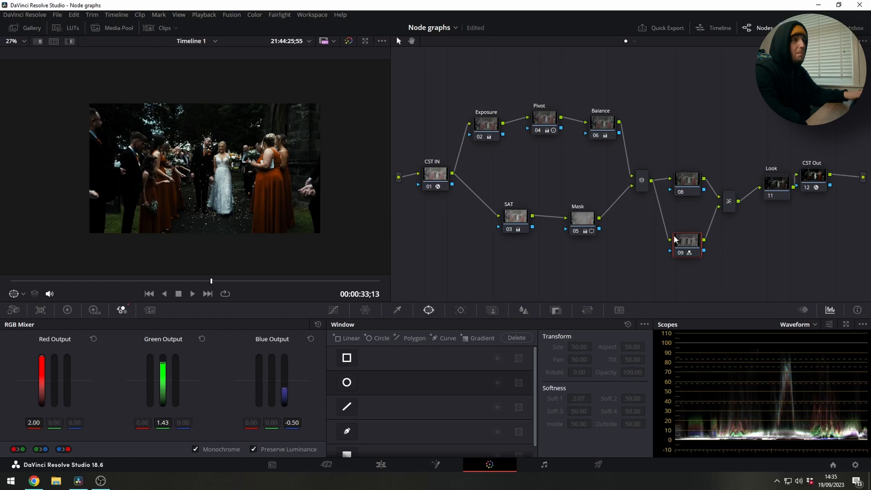
mouse_move(734, 196)
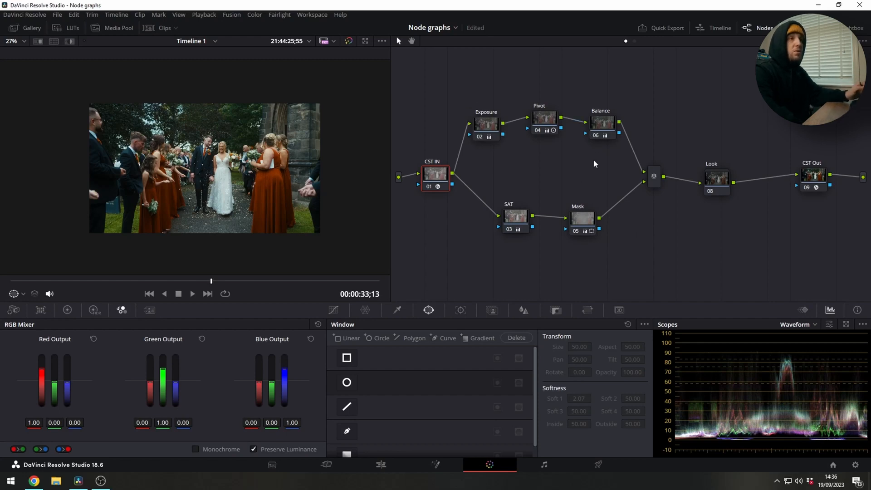
Delete the layer mixer and its inputs so the mixer feeds Look and CST Out again.
click(722, 180)
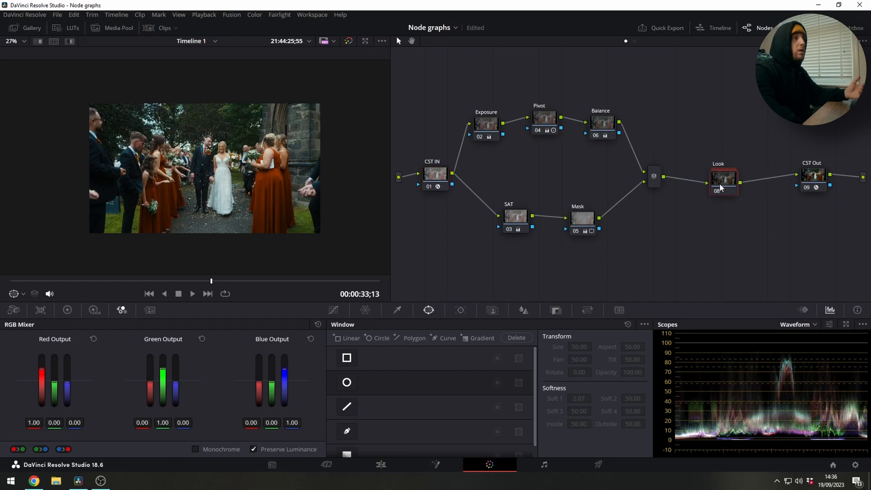